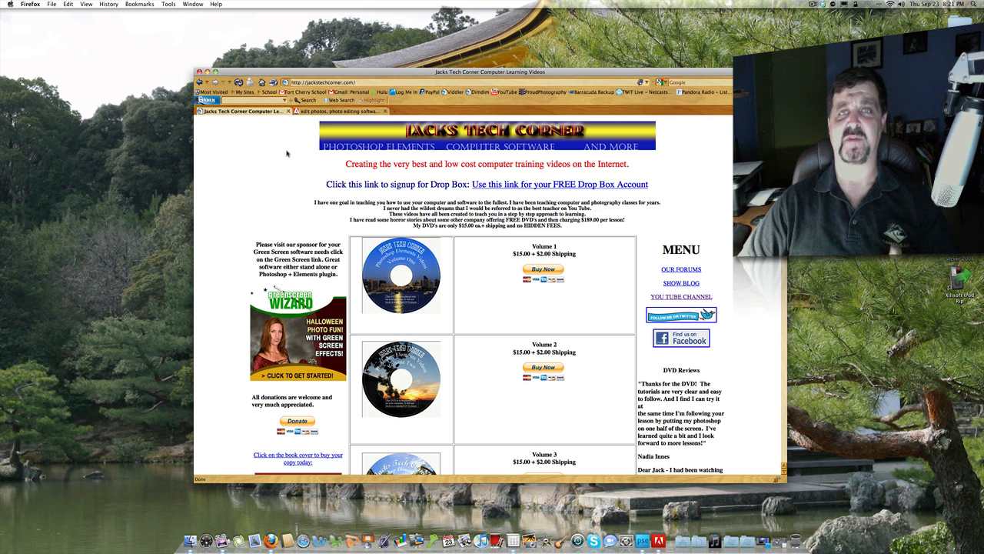
pyautogui.moveTo(476, 259)
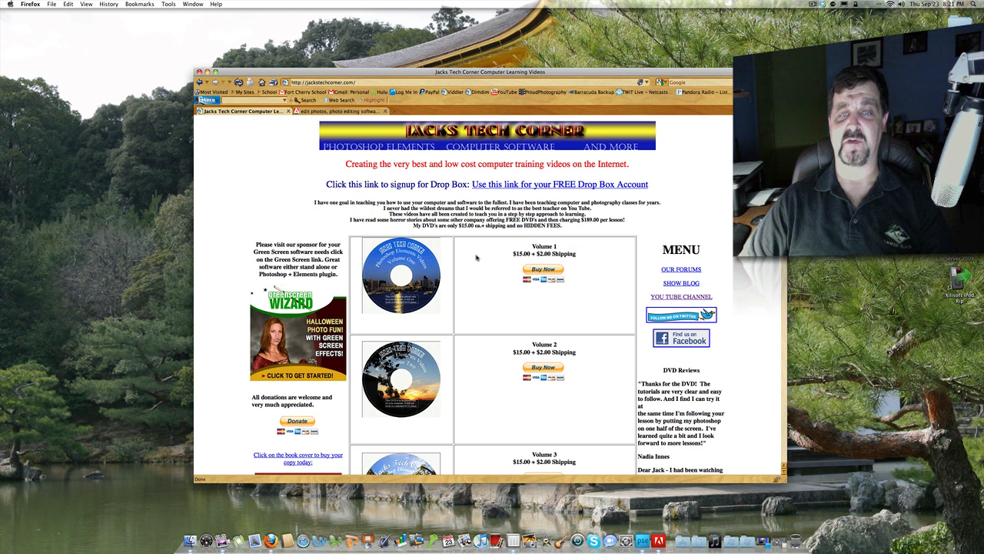
# Step: Show Adobe's Photoshop Elements 9 product page and point at its Try button
pyautogui.scroll(-3)
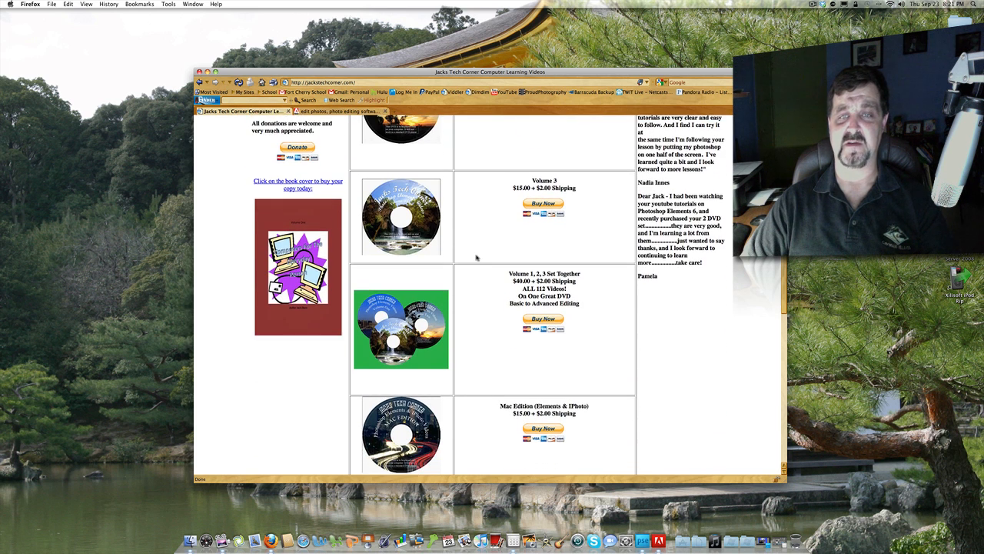
pyautogui.scroll(-3)
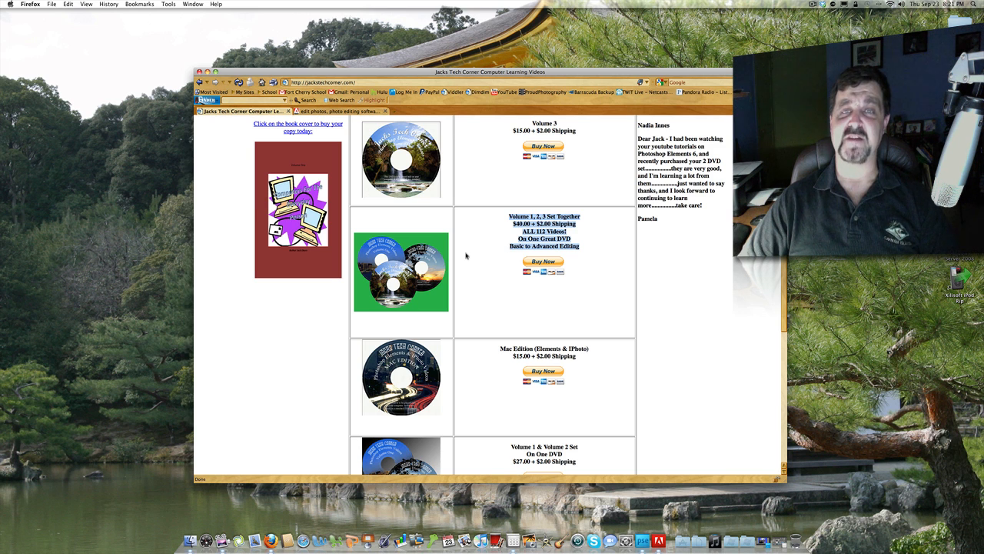
pyautogui.scroll(3)
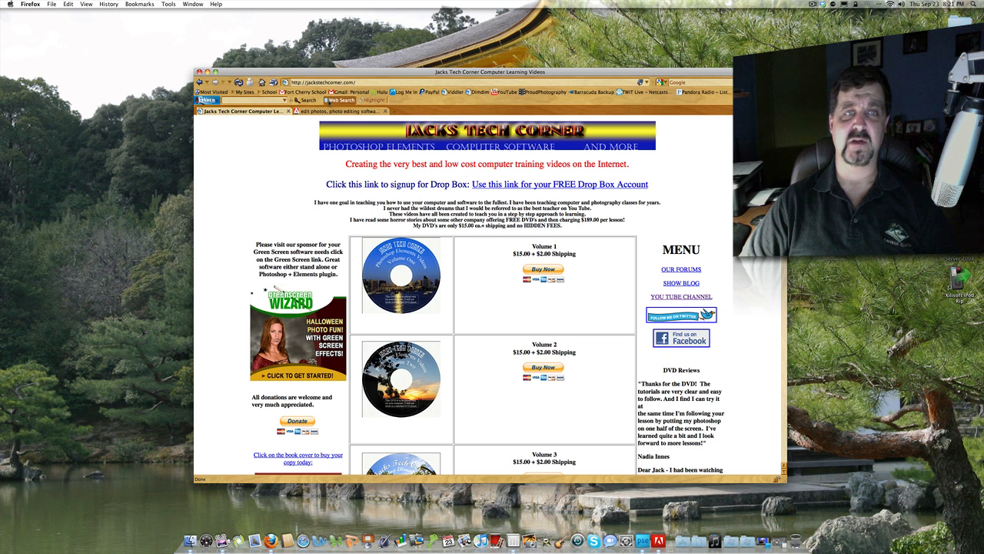
pyautogui.click(338, 111)
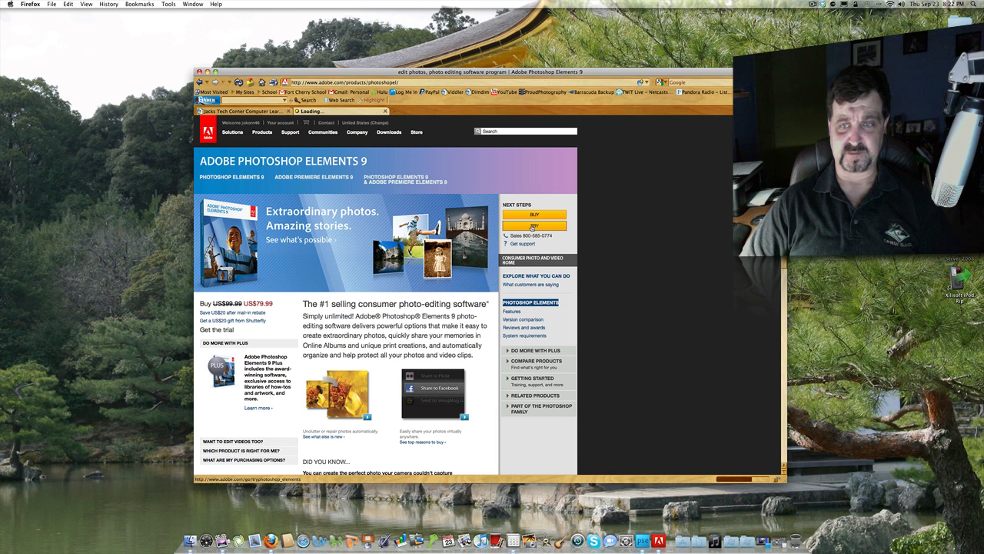
pyautogui.click(534, 226)
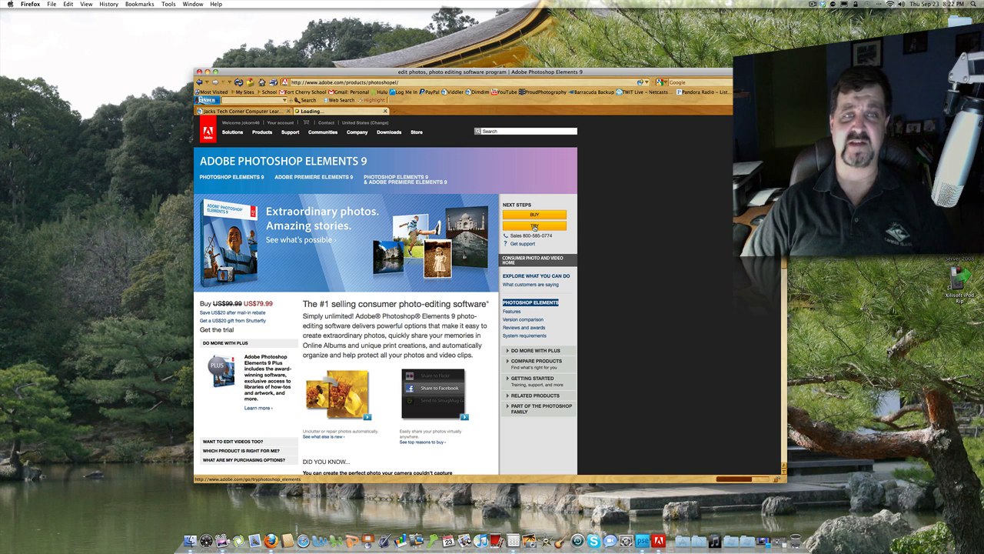
pyautogui.click(535, 226)
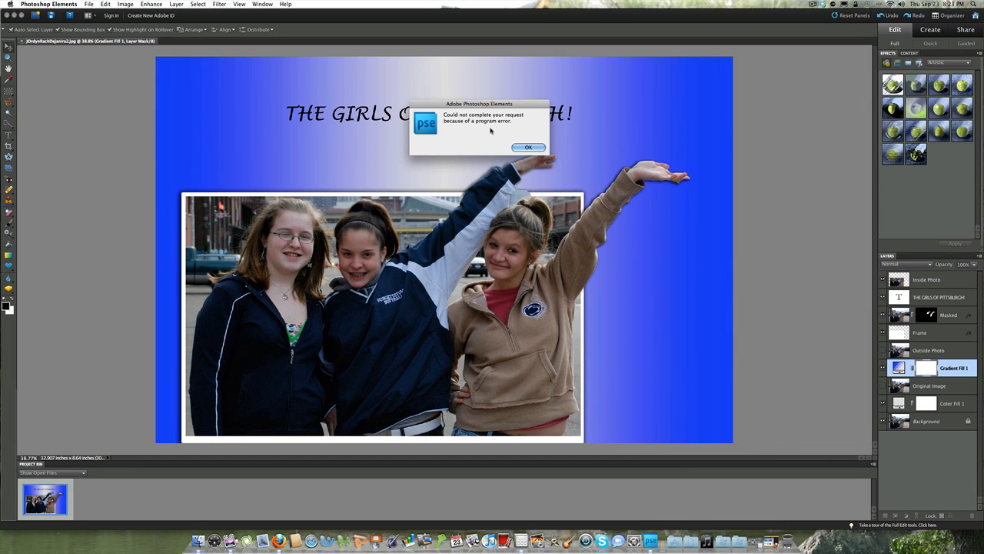
# Step: Dismiss the program error alert over the Pittsburgh composition
pyautogui.click(528, 147)
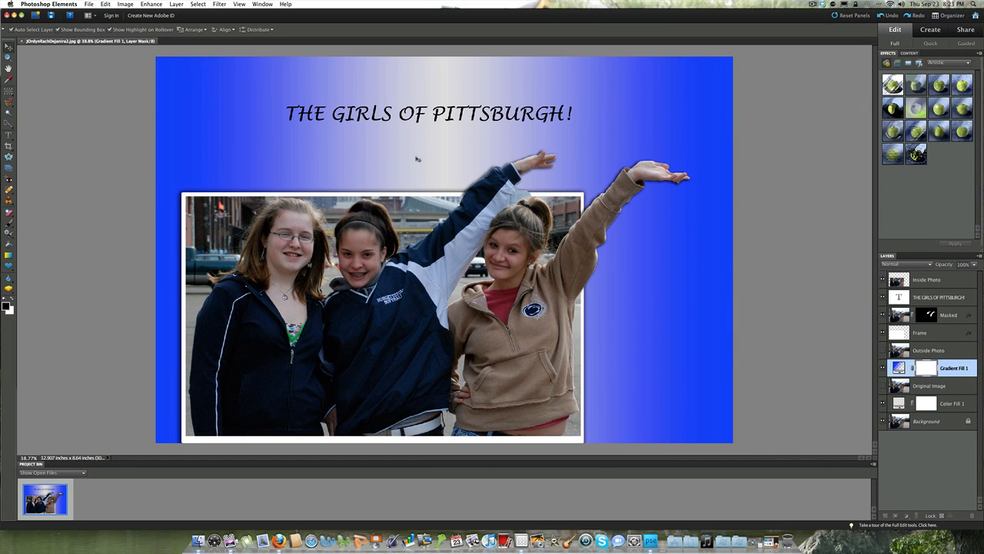
pyautogui.moveTo(364, 165)
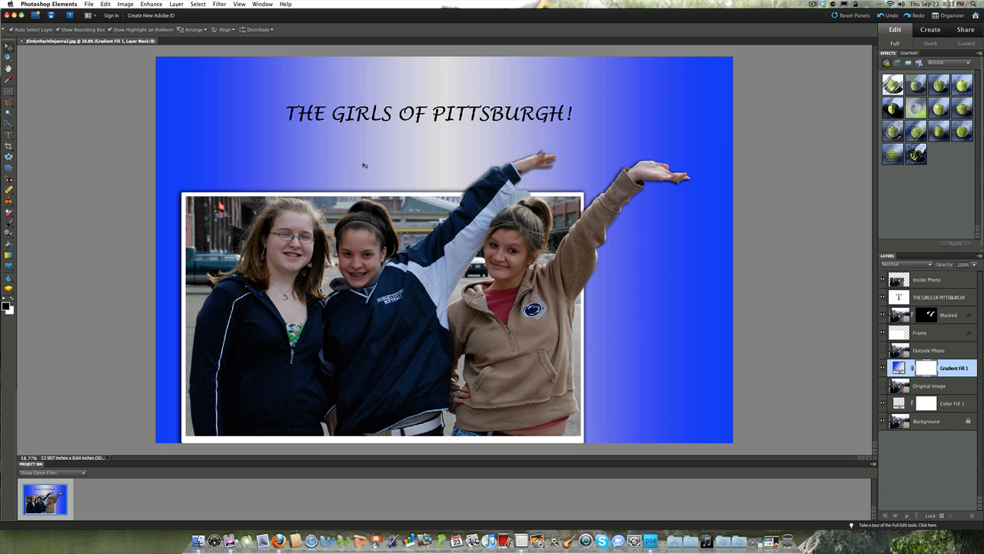
pyautogui.moveTo(582, 145)
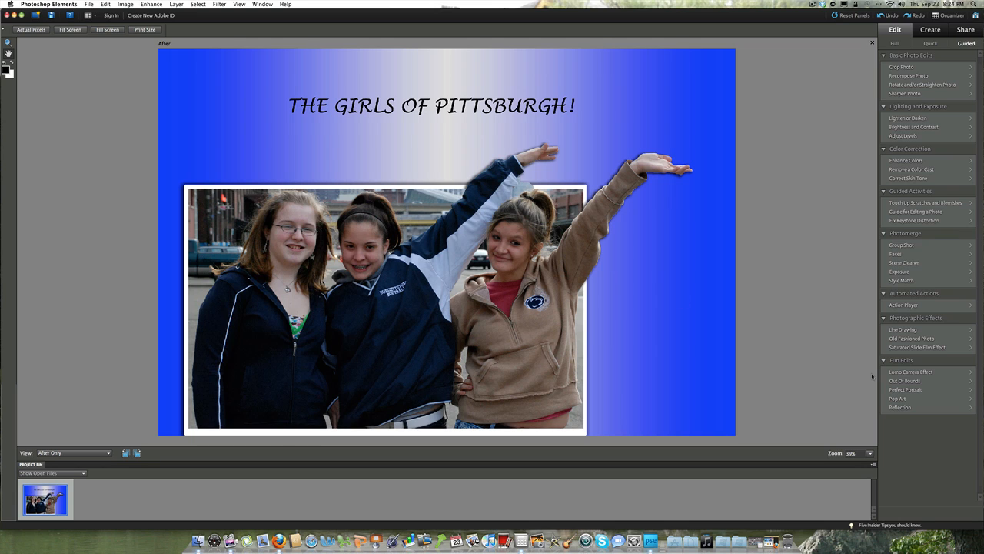
# Step: Start the Out of Bounds guided edit, scroll its instructions, then exit to full edit
pyautogui.click(911, 381)
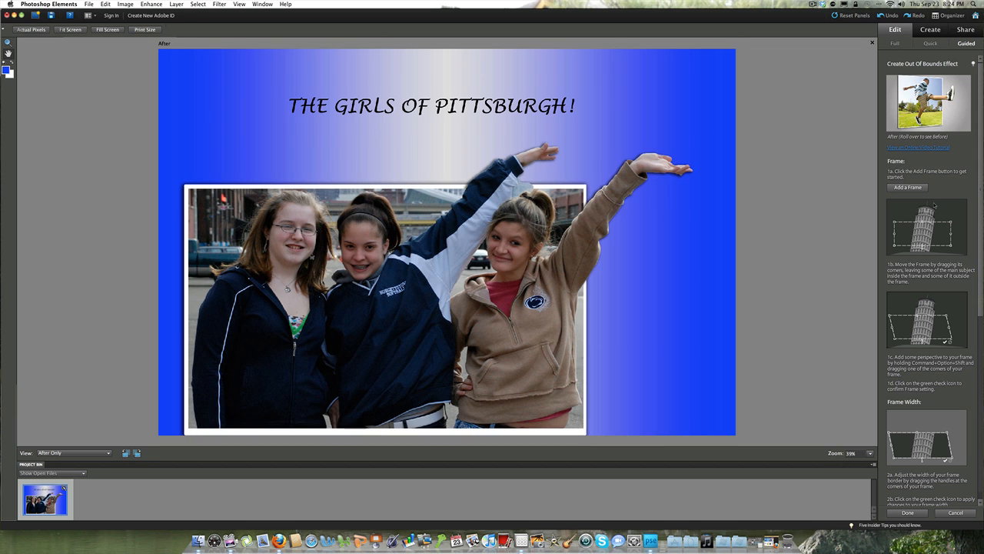
pyautogui.scroll(-3)
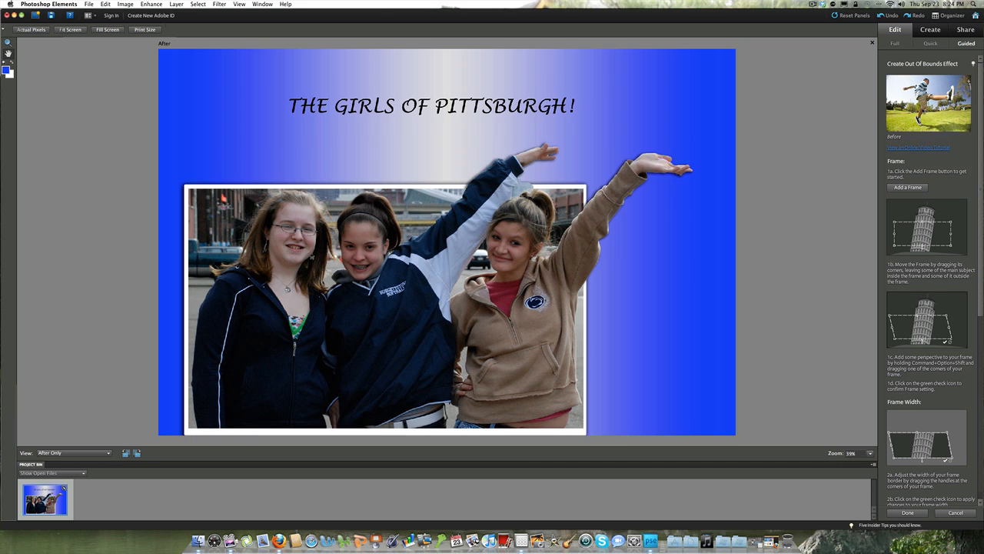
pyautogui.moveTo(928, 102)
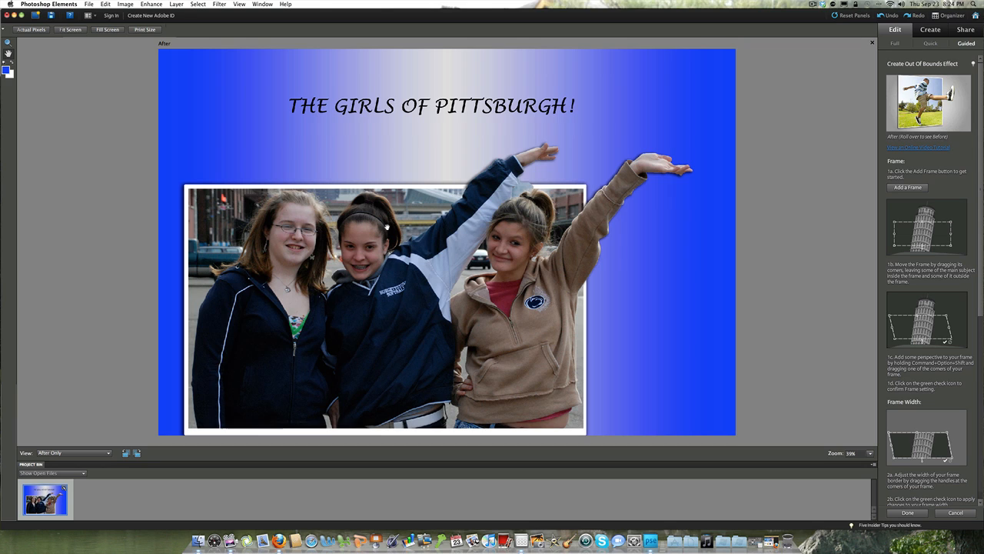
pyautogui.moveTo(647, 144)
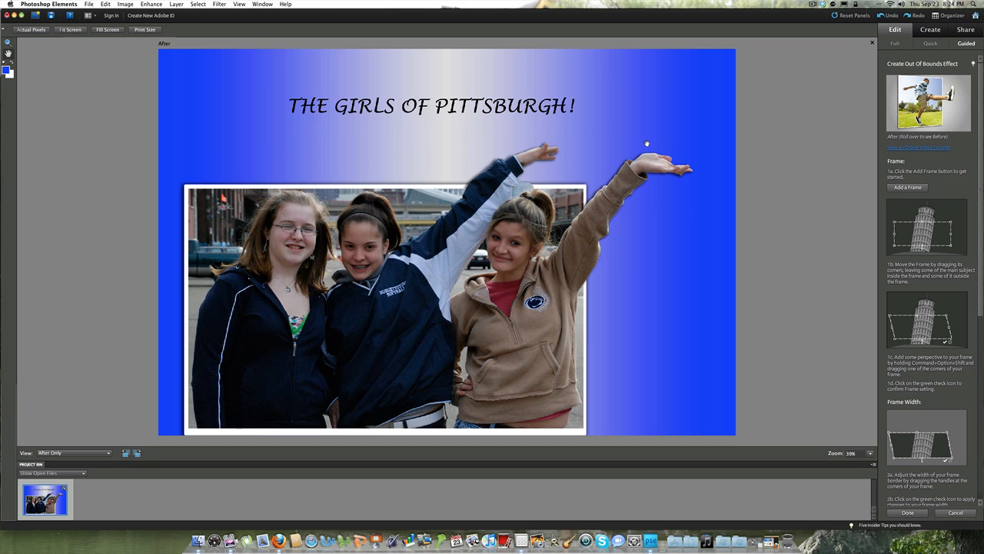
pyautogui.moveTo(643, 149)
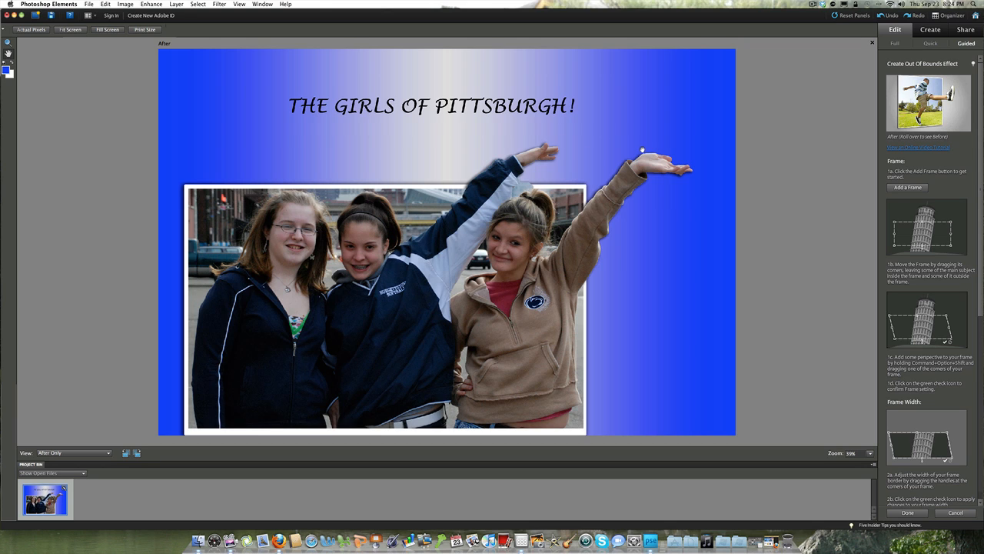
pyautogui.scroll(-3)
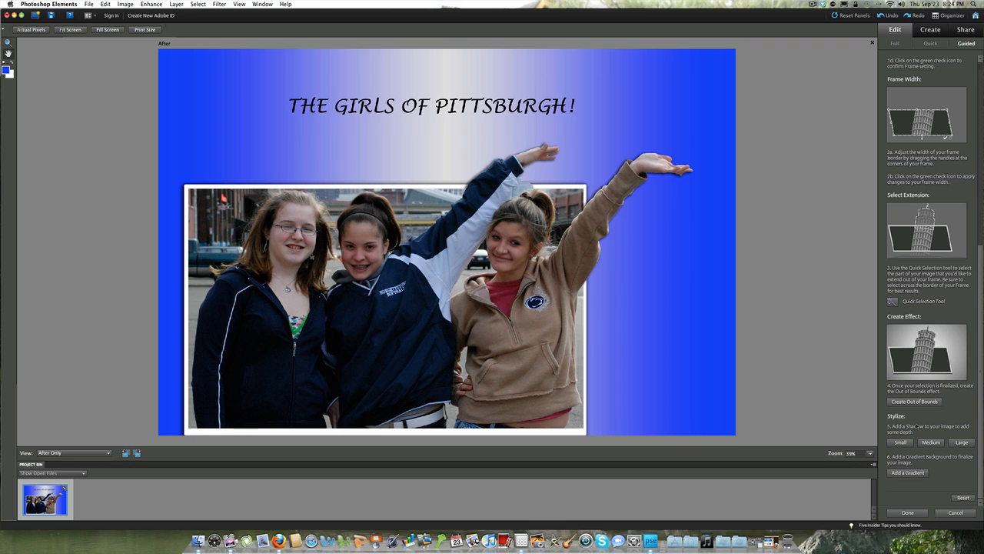
pyautogui.moveTo(679, 295)
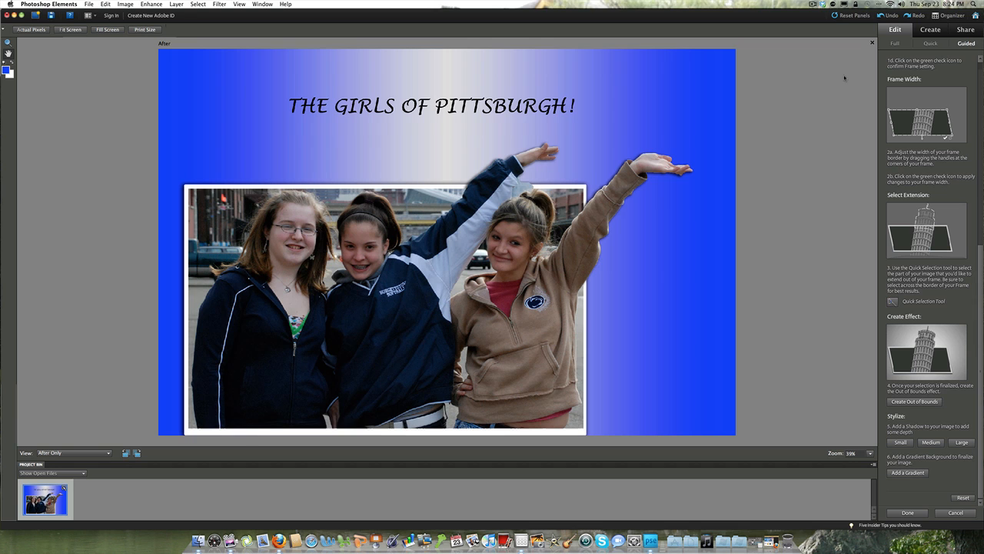
pyautogui.click(894, 43)
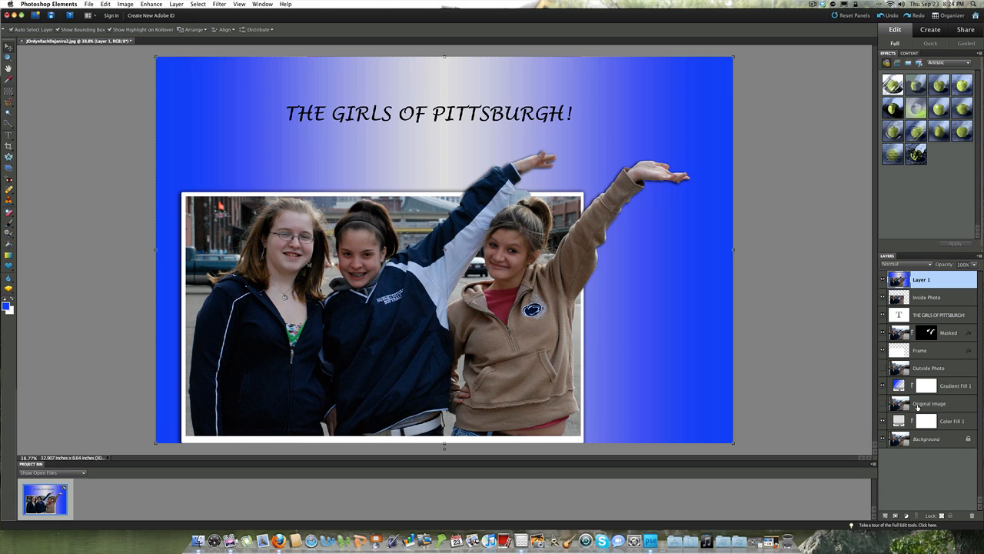
pyautogui.moveTo(918, 407)
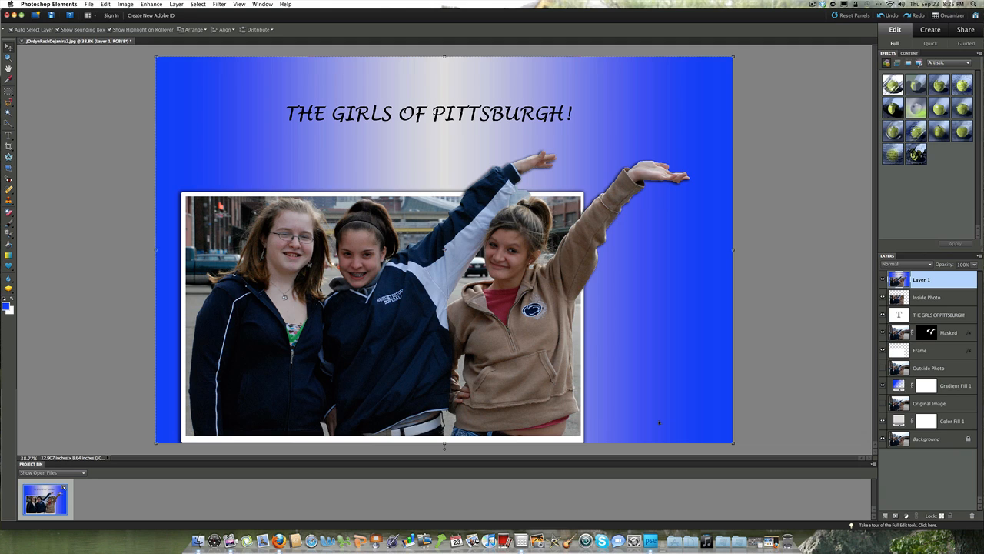
pyautogui.moveTo(679, 450)
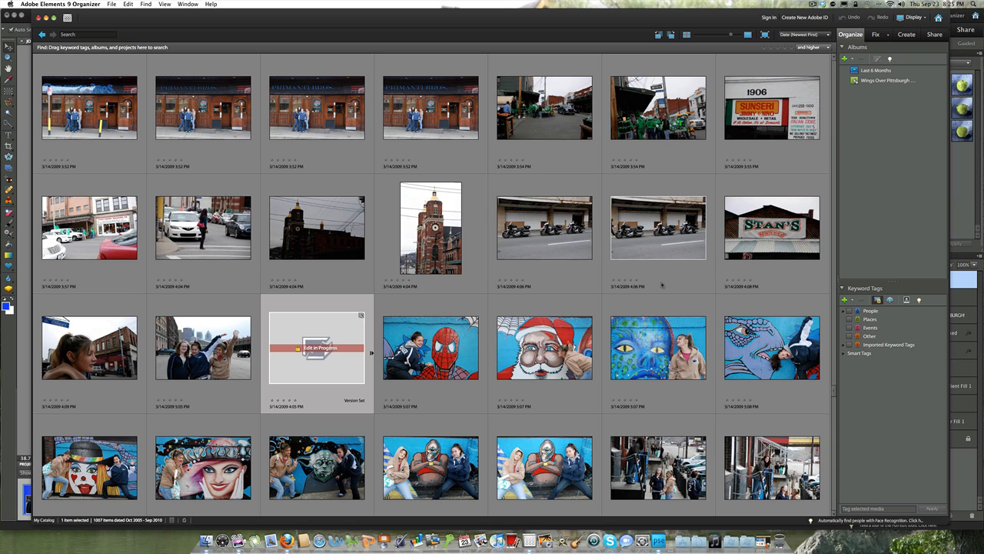
pyautogui.moveTo(660, 240)
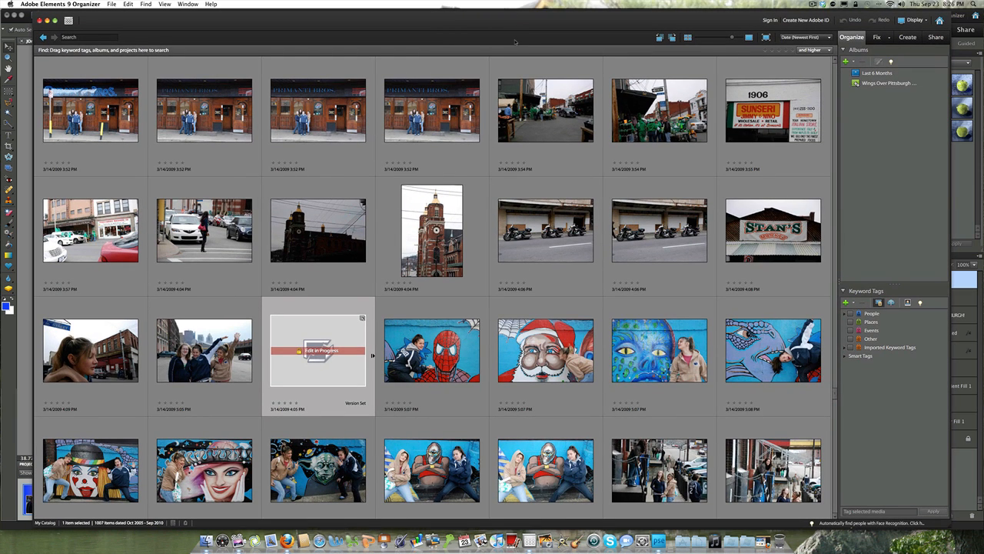
# Step: Select the group photo outside the restaurant and show its context menu
pyautogui.click(432, 110)
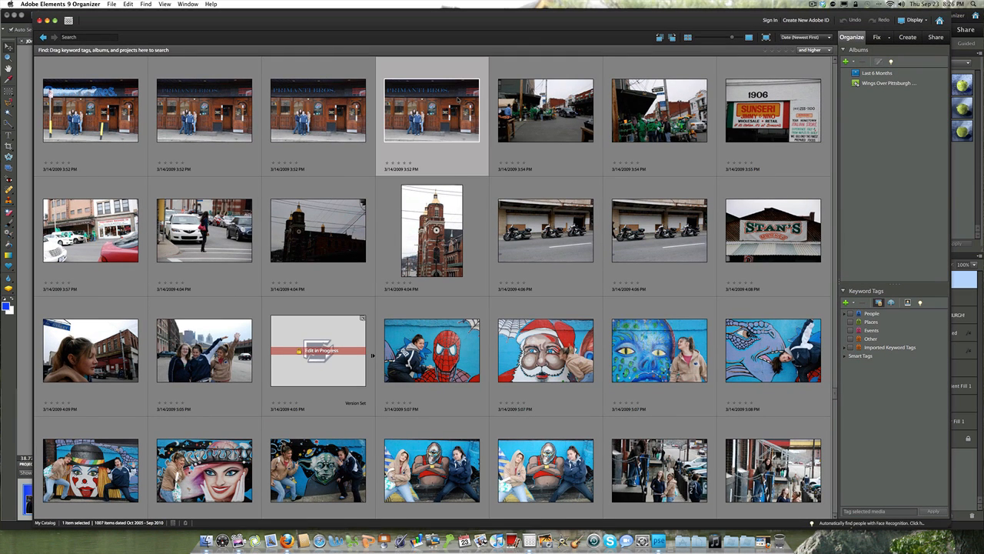
pyautogui.rightClick(431, 110)
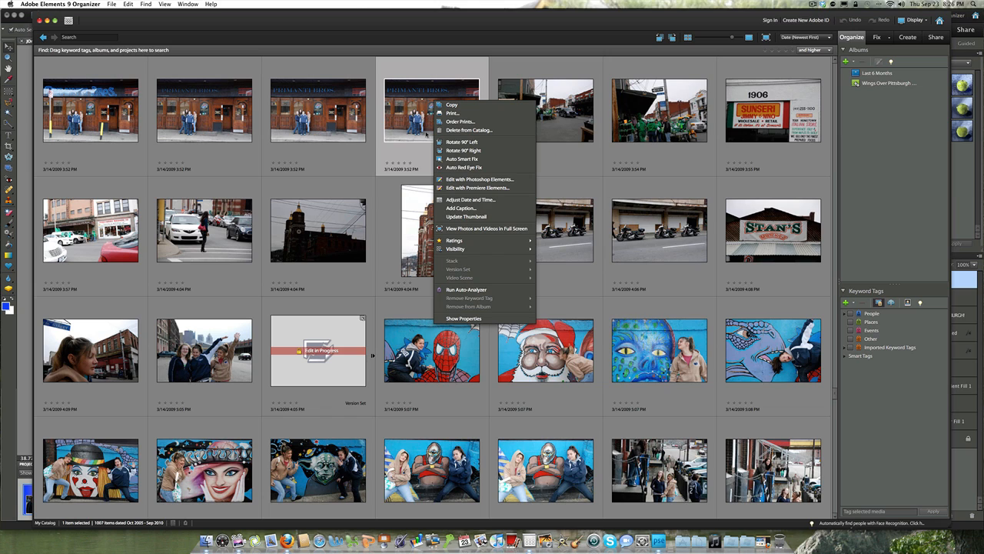
pyautogui.moveTo(480, 179)
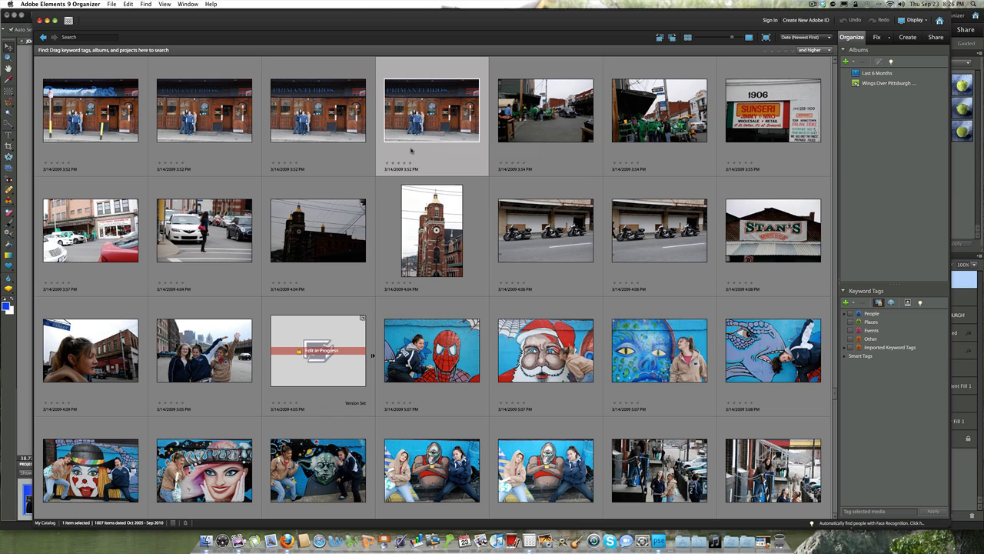
pyautogui.rightClick(432, 110)
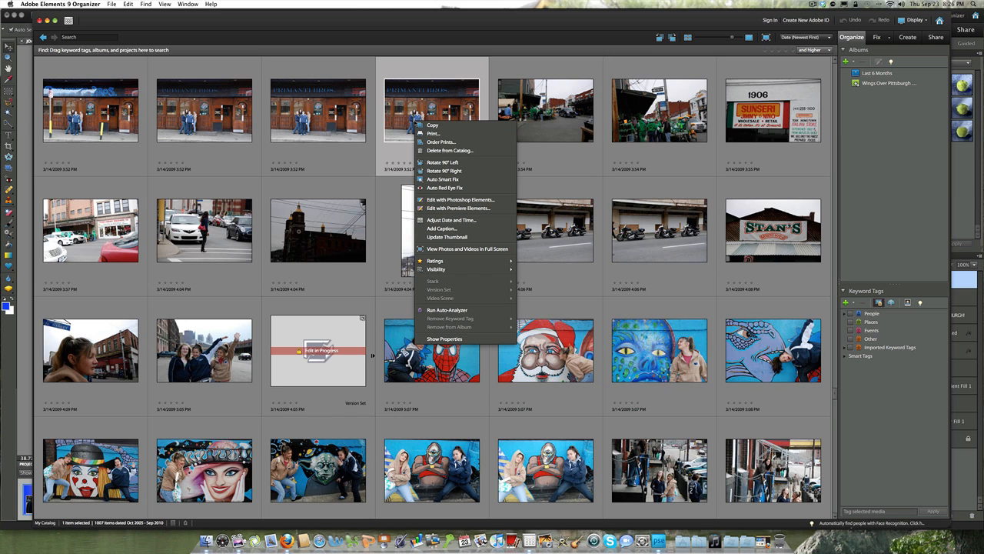
pyautogui.moveTo(459, 209)
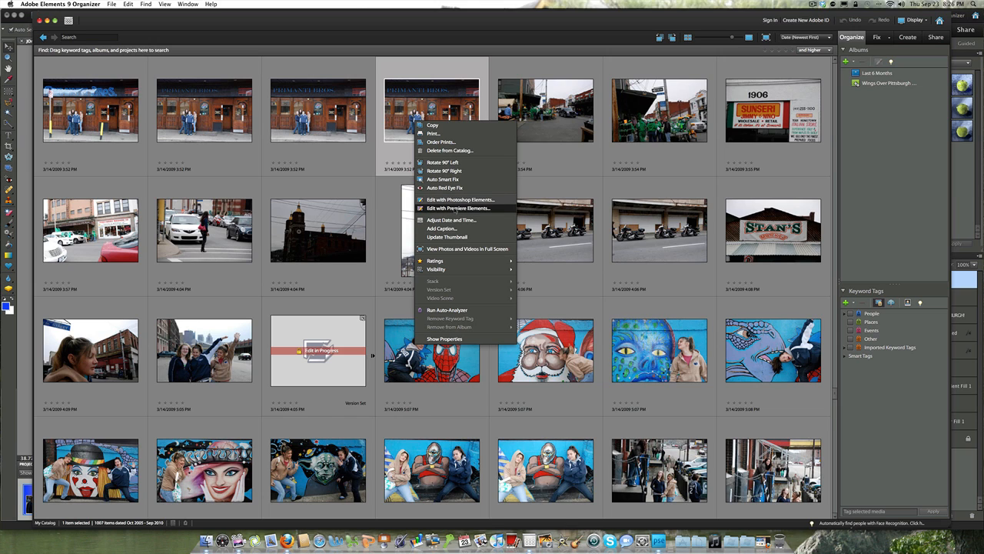
pyautogui.moveTo(456, 209)
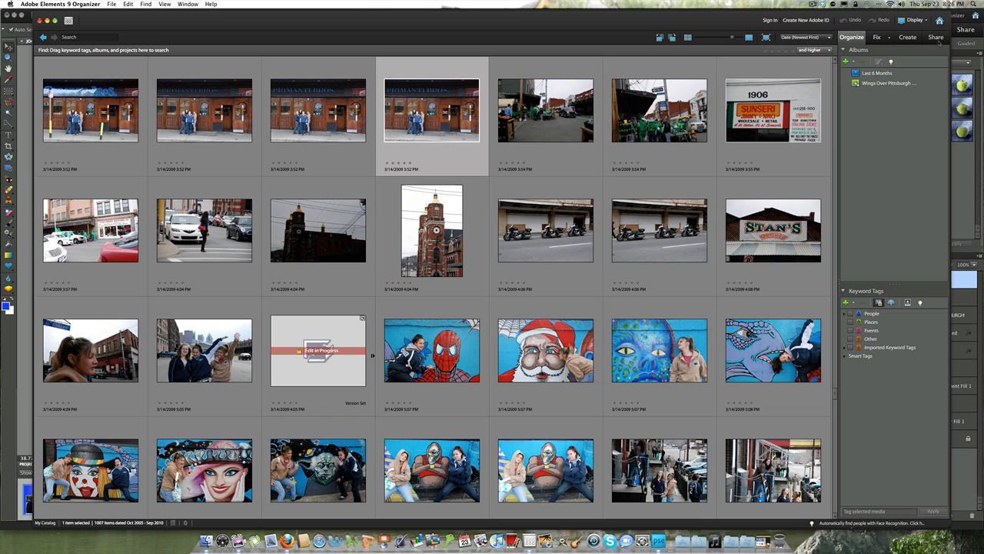
# Step: Show the Organizer's Share panel with album, email, DVD and Facebook options
pyautogui.click(935, 37)
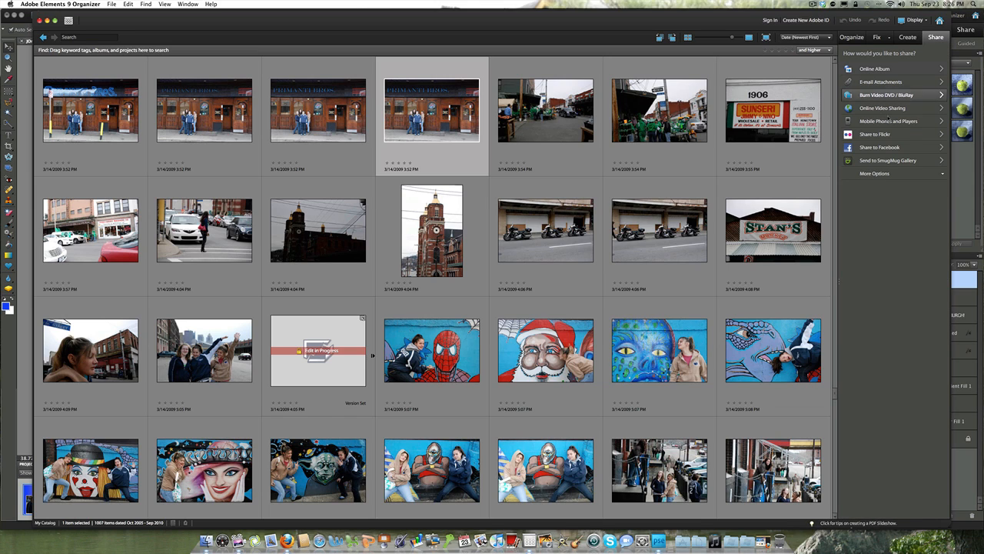
pyautogui.moveTo(892, 146)
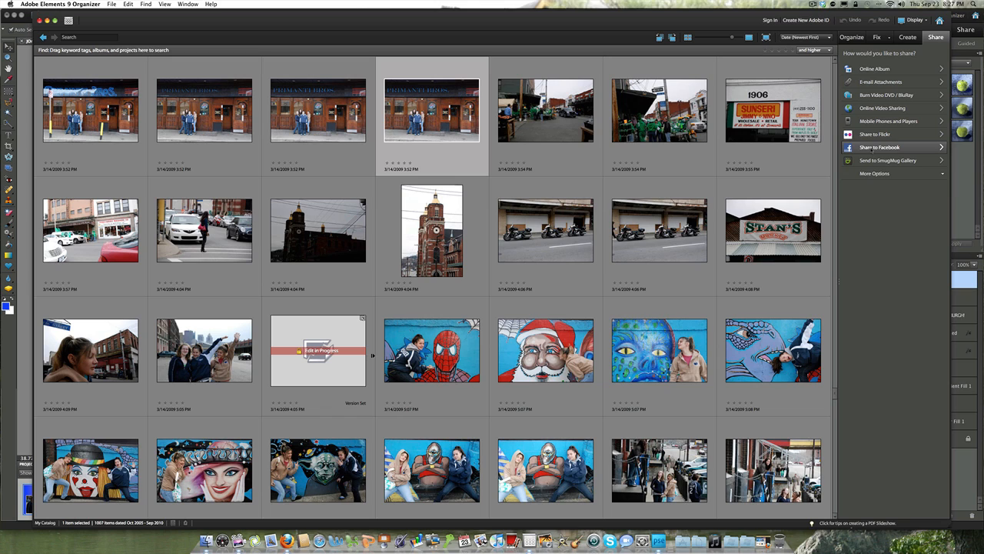
pyautogui.moveTo(880, 147)
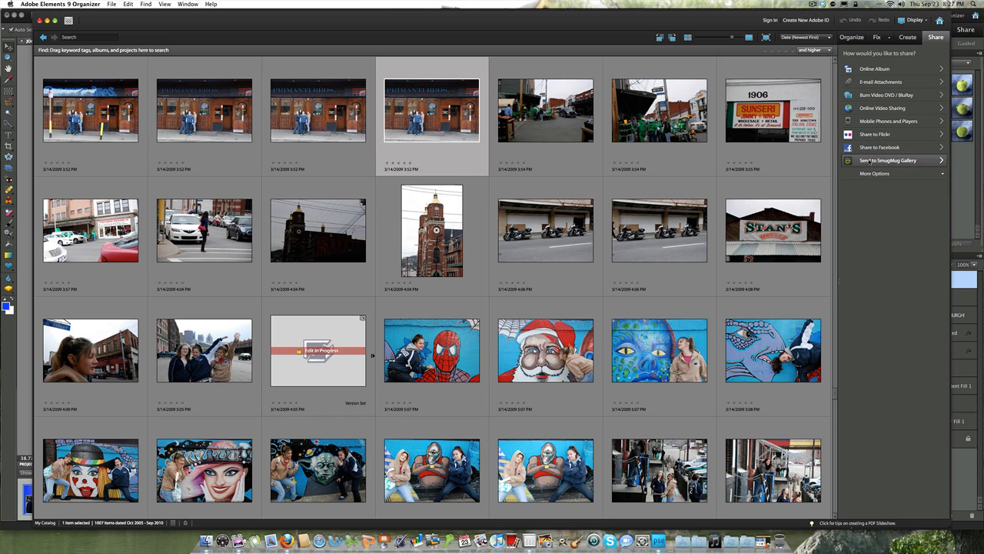
pyautogui.click(875, 173)
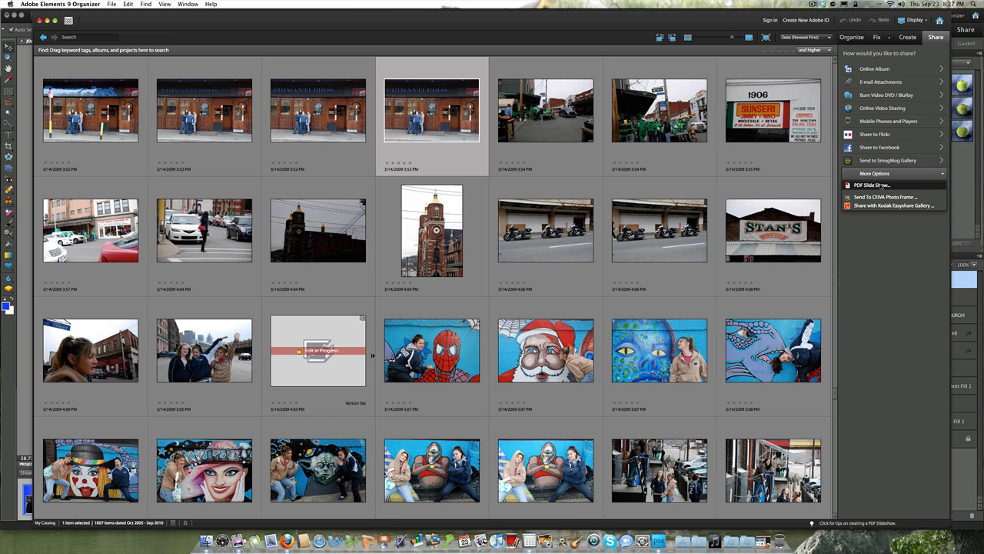
pyautogui.moveTo(883, 104)
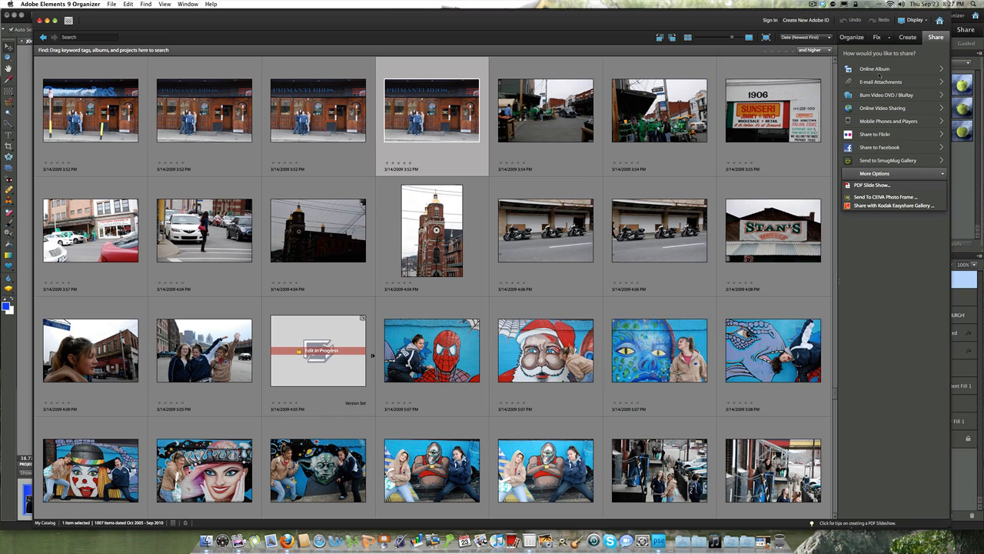
pyautogui.click(875, 173)
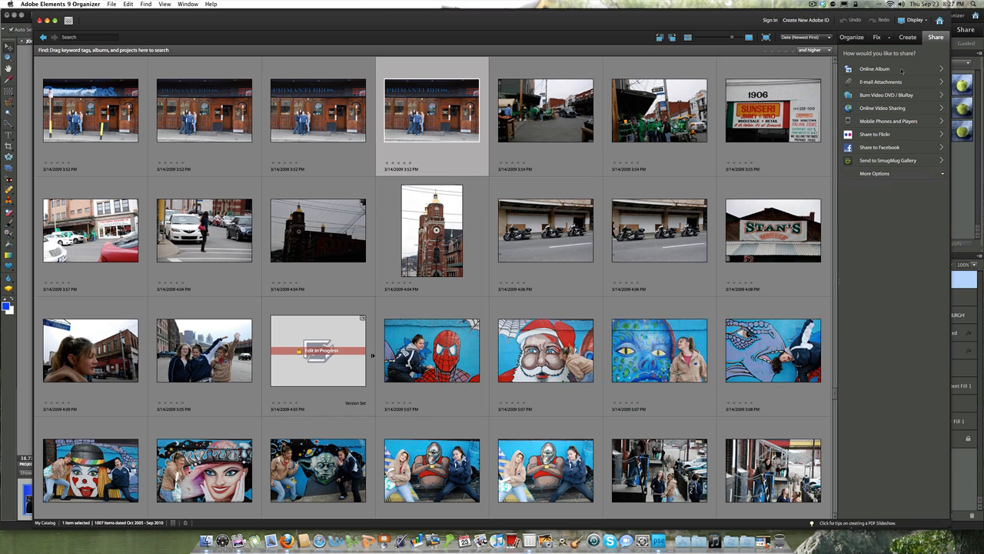
pyautogui.moveTo(873, 216)
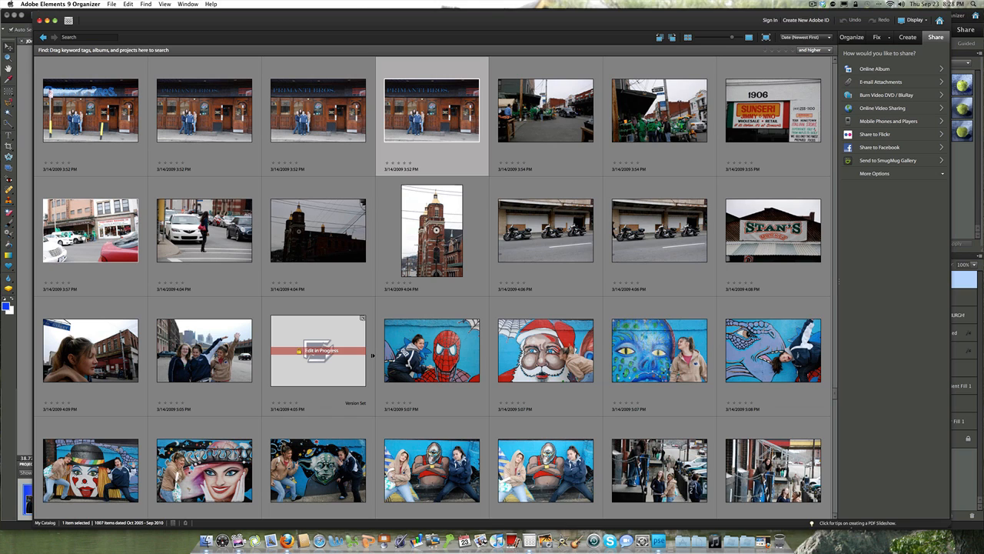
# Step: Edit the Pennsylvania Macaroni Co. street photo in the Photoshop Elements Editor
pyautogui.rightClick(90, 230)
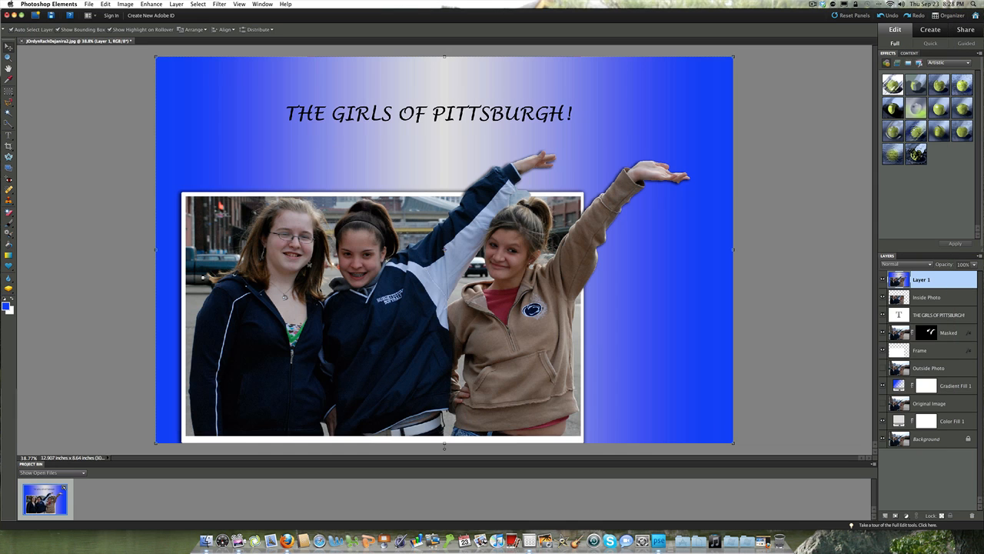
pyautogui.click(100, 499)
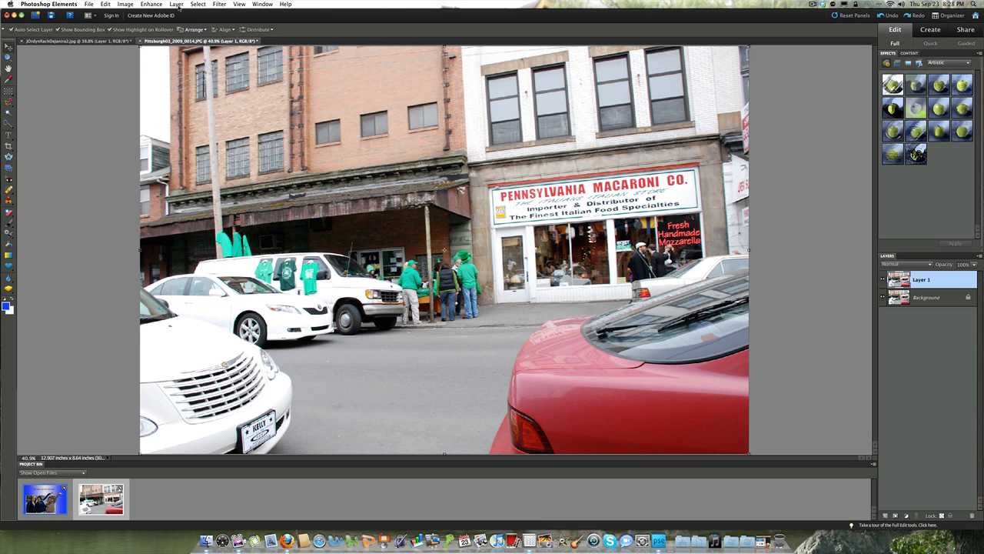
# Step: Open the Layer menu for the street photo's top layer
pyautogui.click(176, 4)
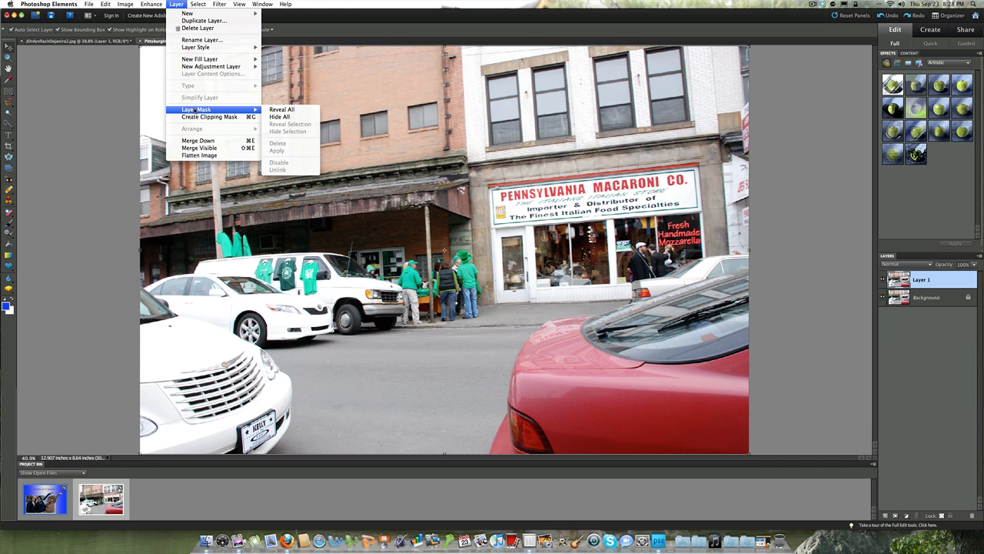
pyautogui.moveTo(282, 109)
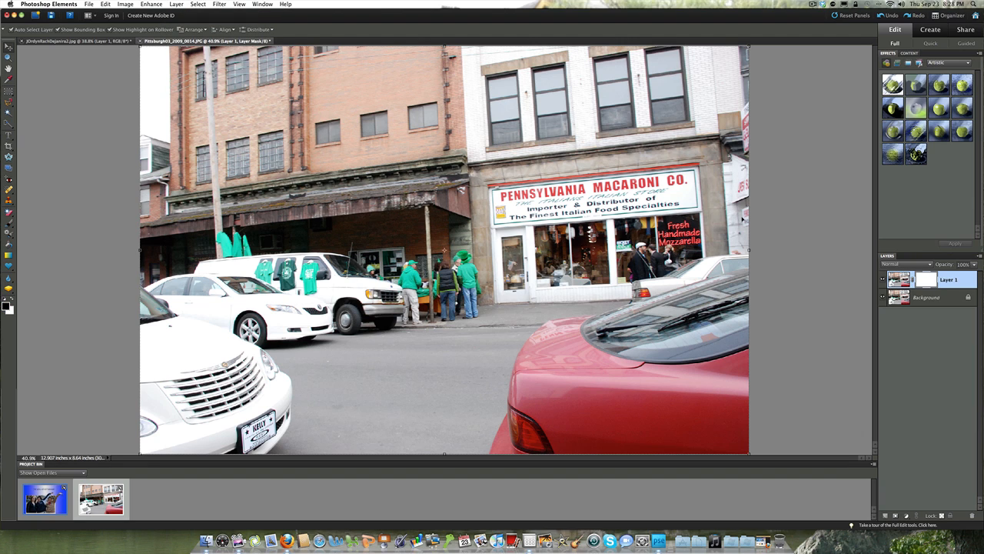
pyautogui.moveTo(926, 281)
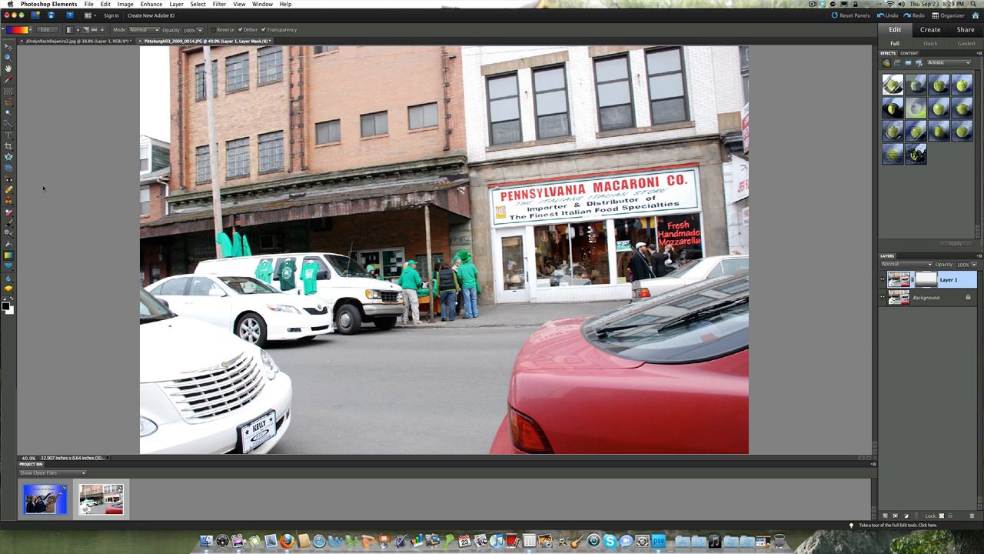
pyautogui.moveTo(8, 235)
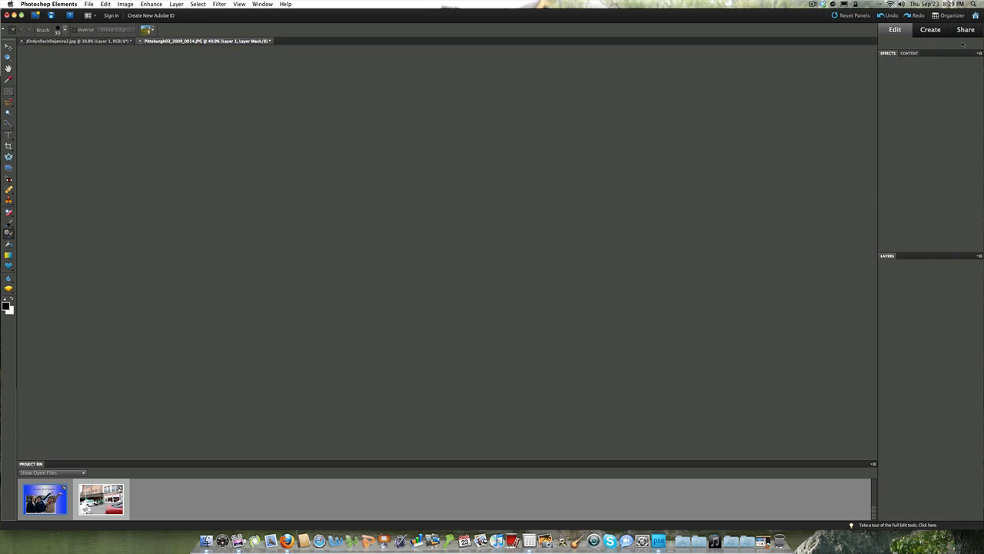
# Step: Show the guided edit categories for the street photo
pyautogui.click(966, 43)
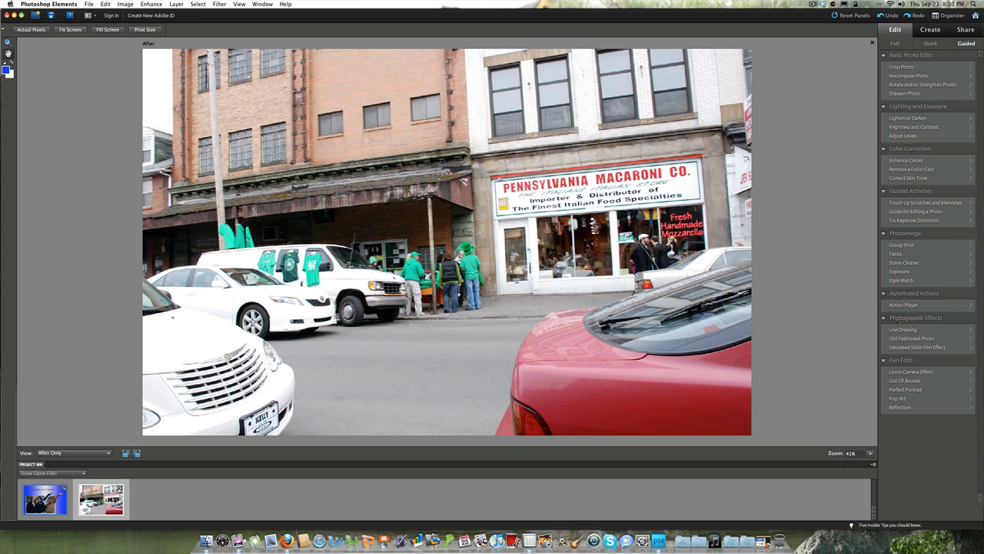
pyautogui.moveTo(903, 329)
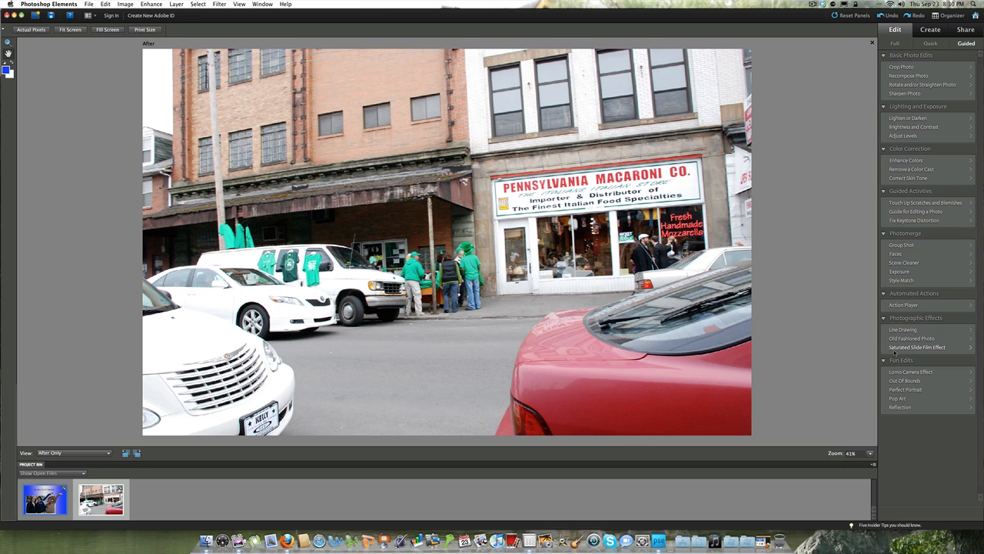
pyautogui.moveTo(854, 374)
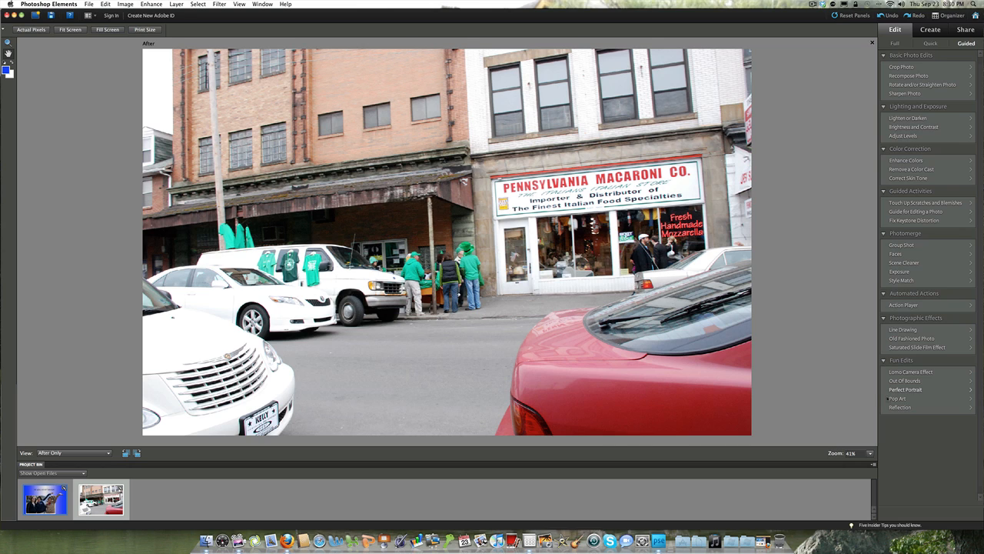
pyautogui.moveTo(826, 284)
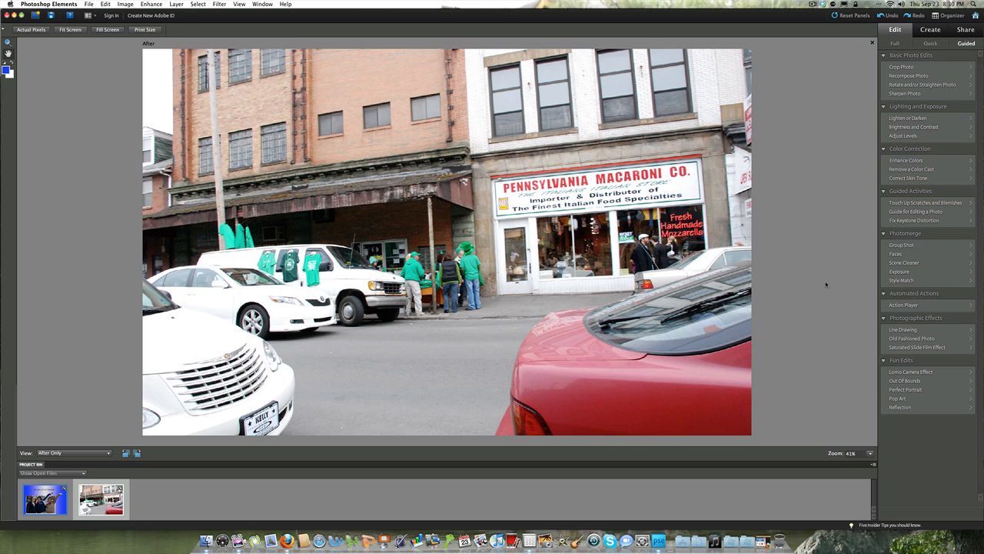
pyautogui.moveTo(763, 373)
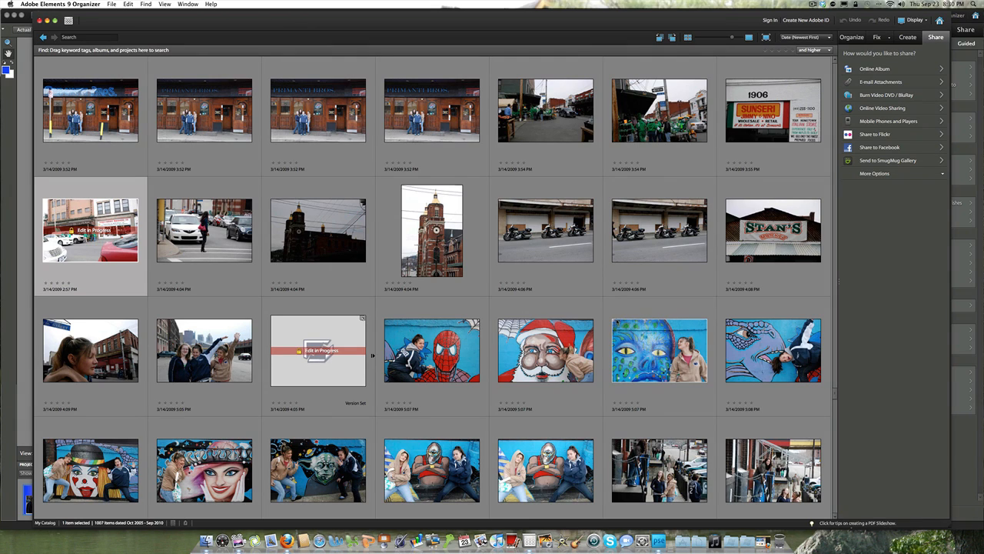
pyautogui.moveTo(609, 302)
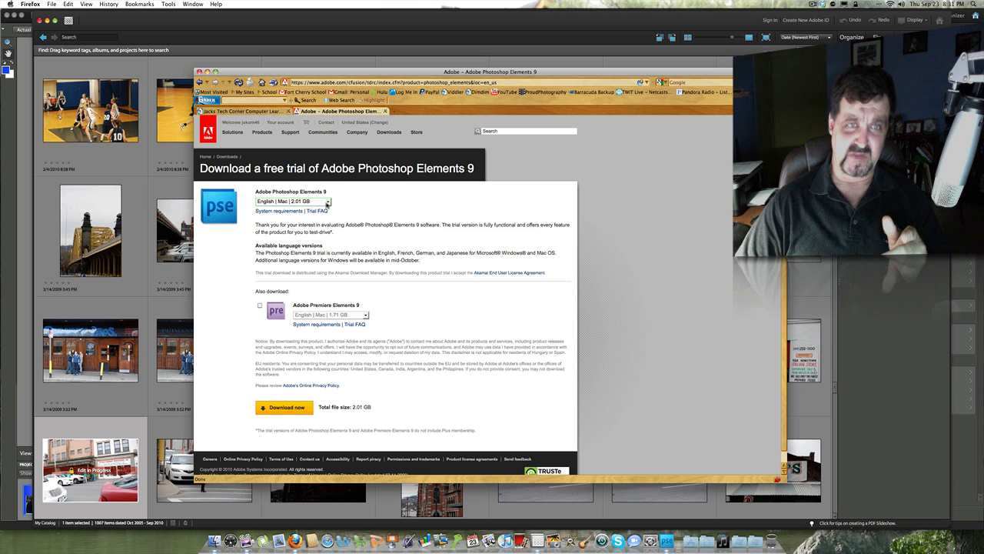
pyautogui.click(293, 201)
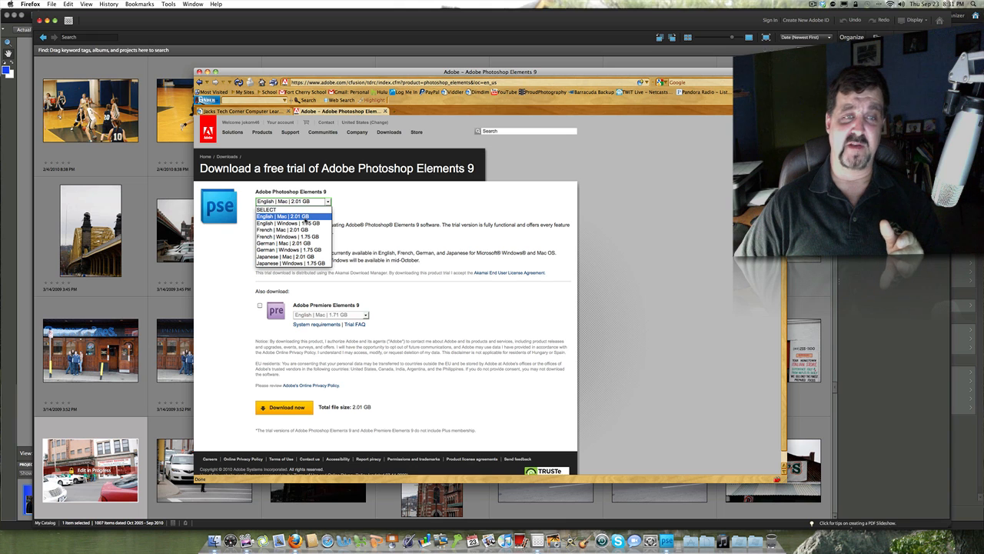
pyautogui.moveTo(291, 229)
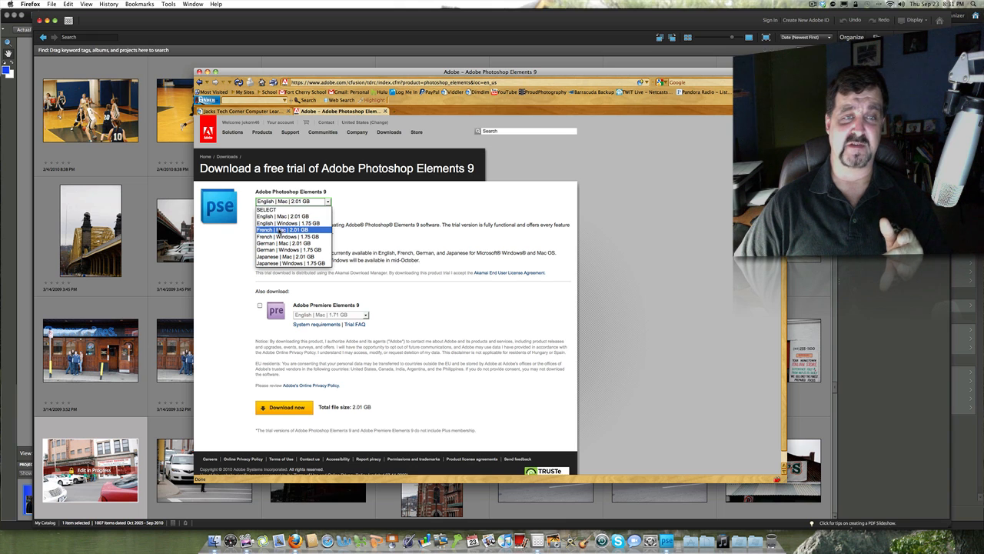
pyautogui.click(292, 200)
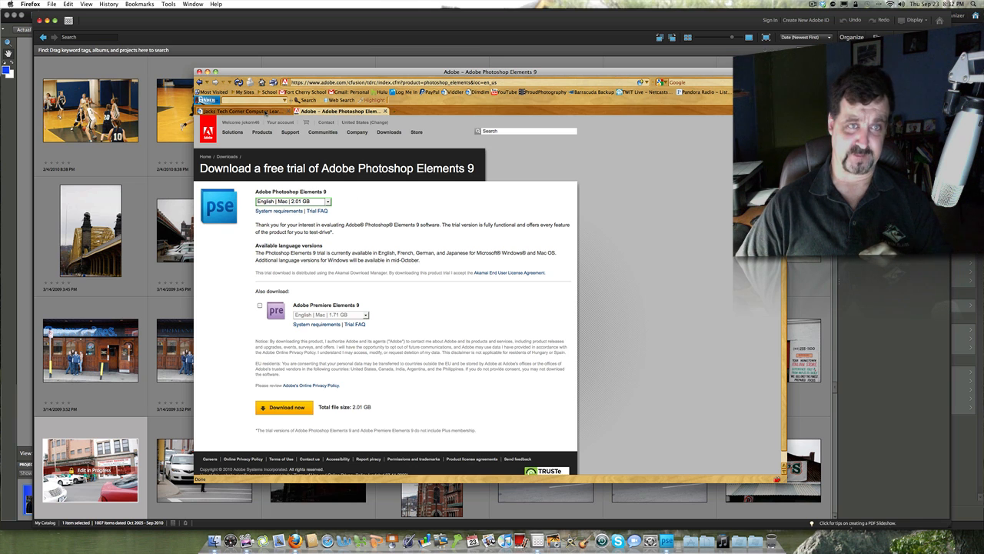
# Step: Go to the Jacks Tech Corner tab and scroll to Volume 3 and the Mac Edition
pyautogui.click(242, 111)
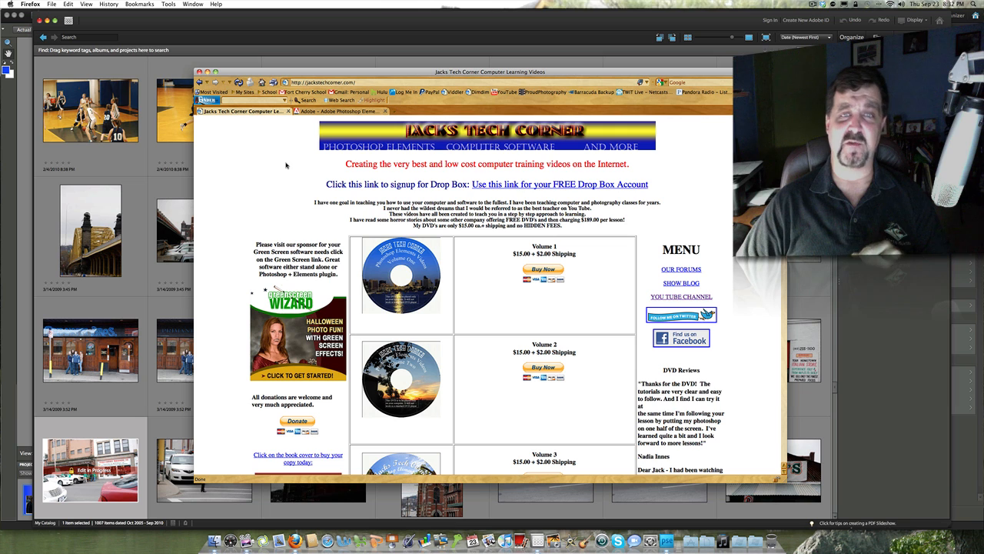
pyautogui.moveTo(504, 266)
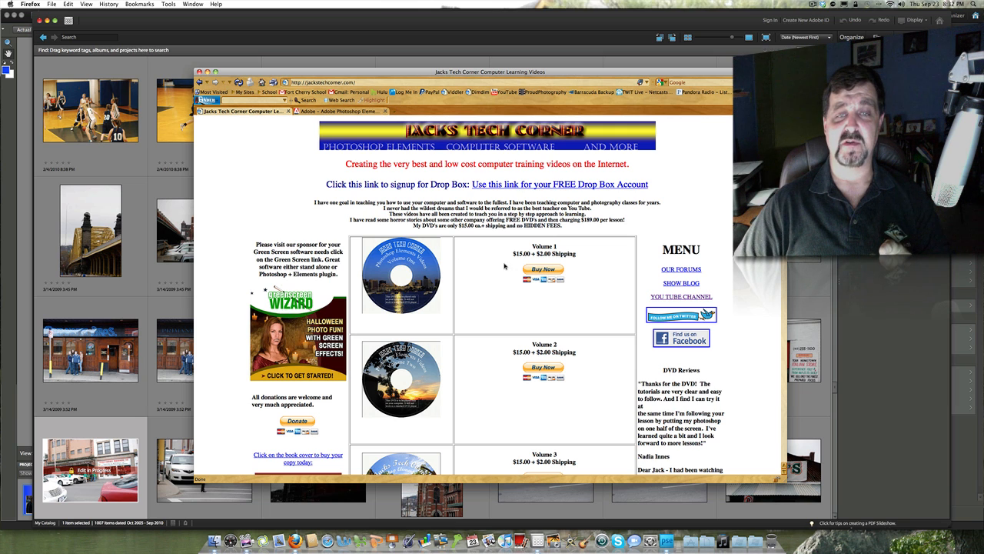
pyautogui.scroll(-3)
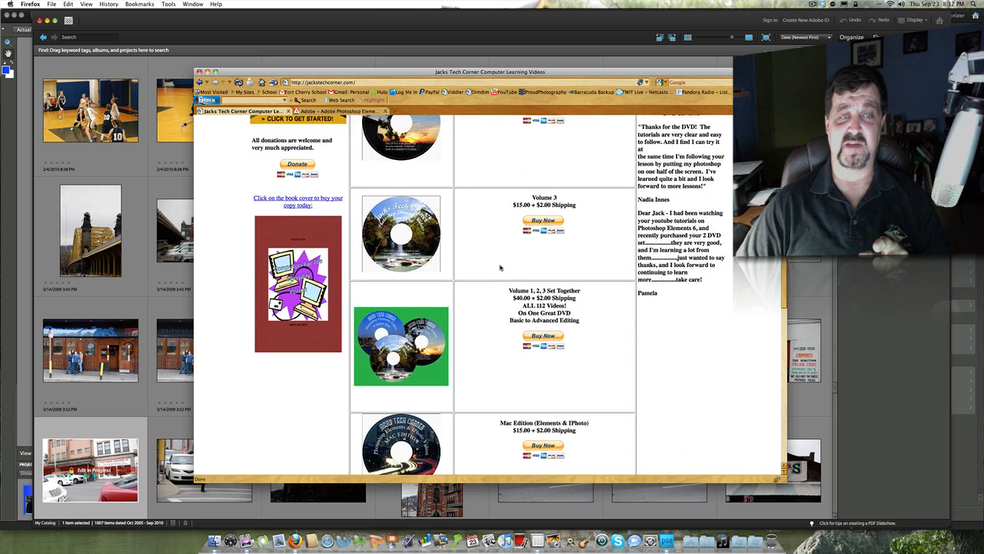